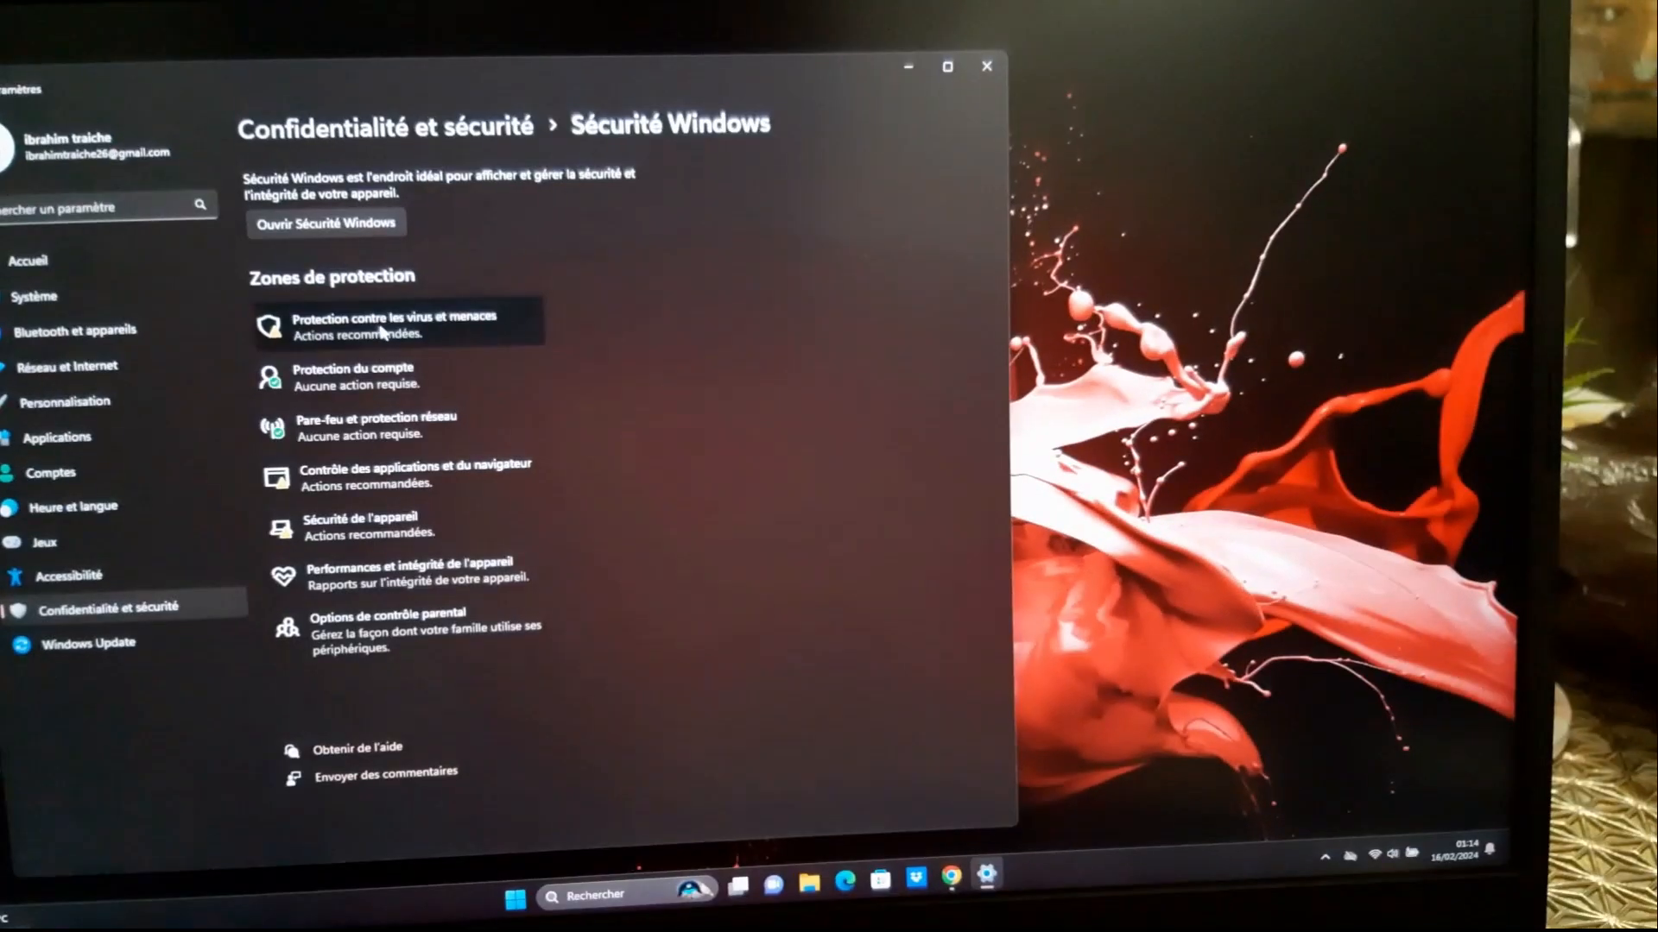
Open Virus & threat protection and acknowledge the 'Page non disponible' restriction message.
click(326, 223)
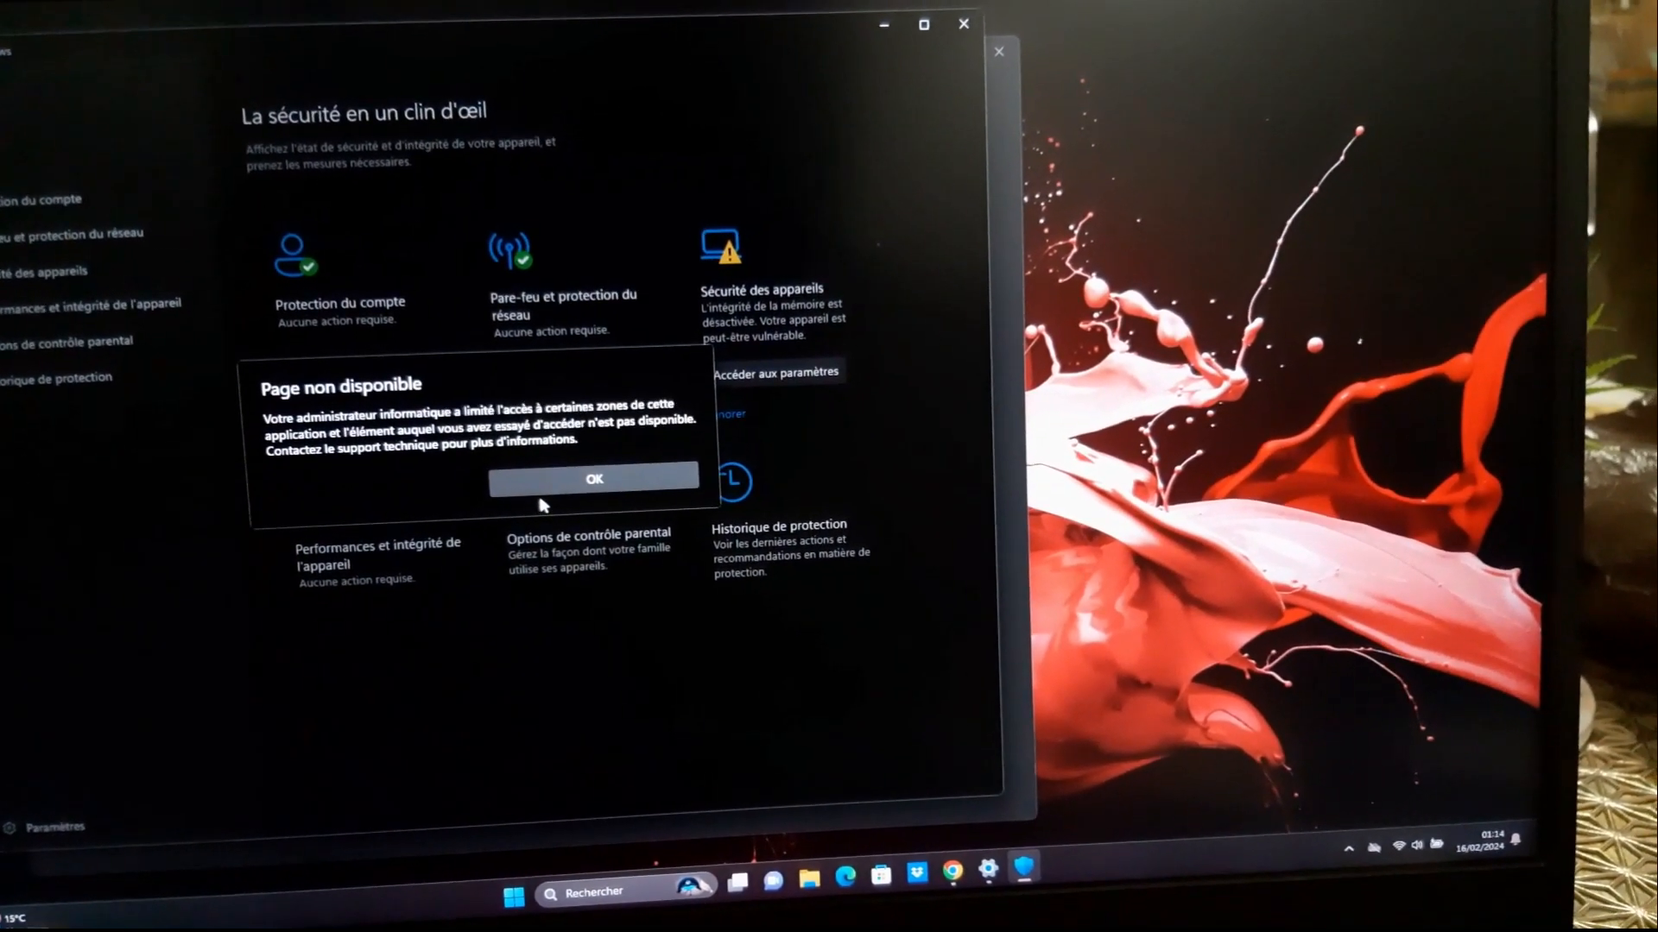
click(593, 478)
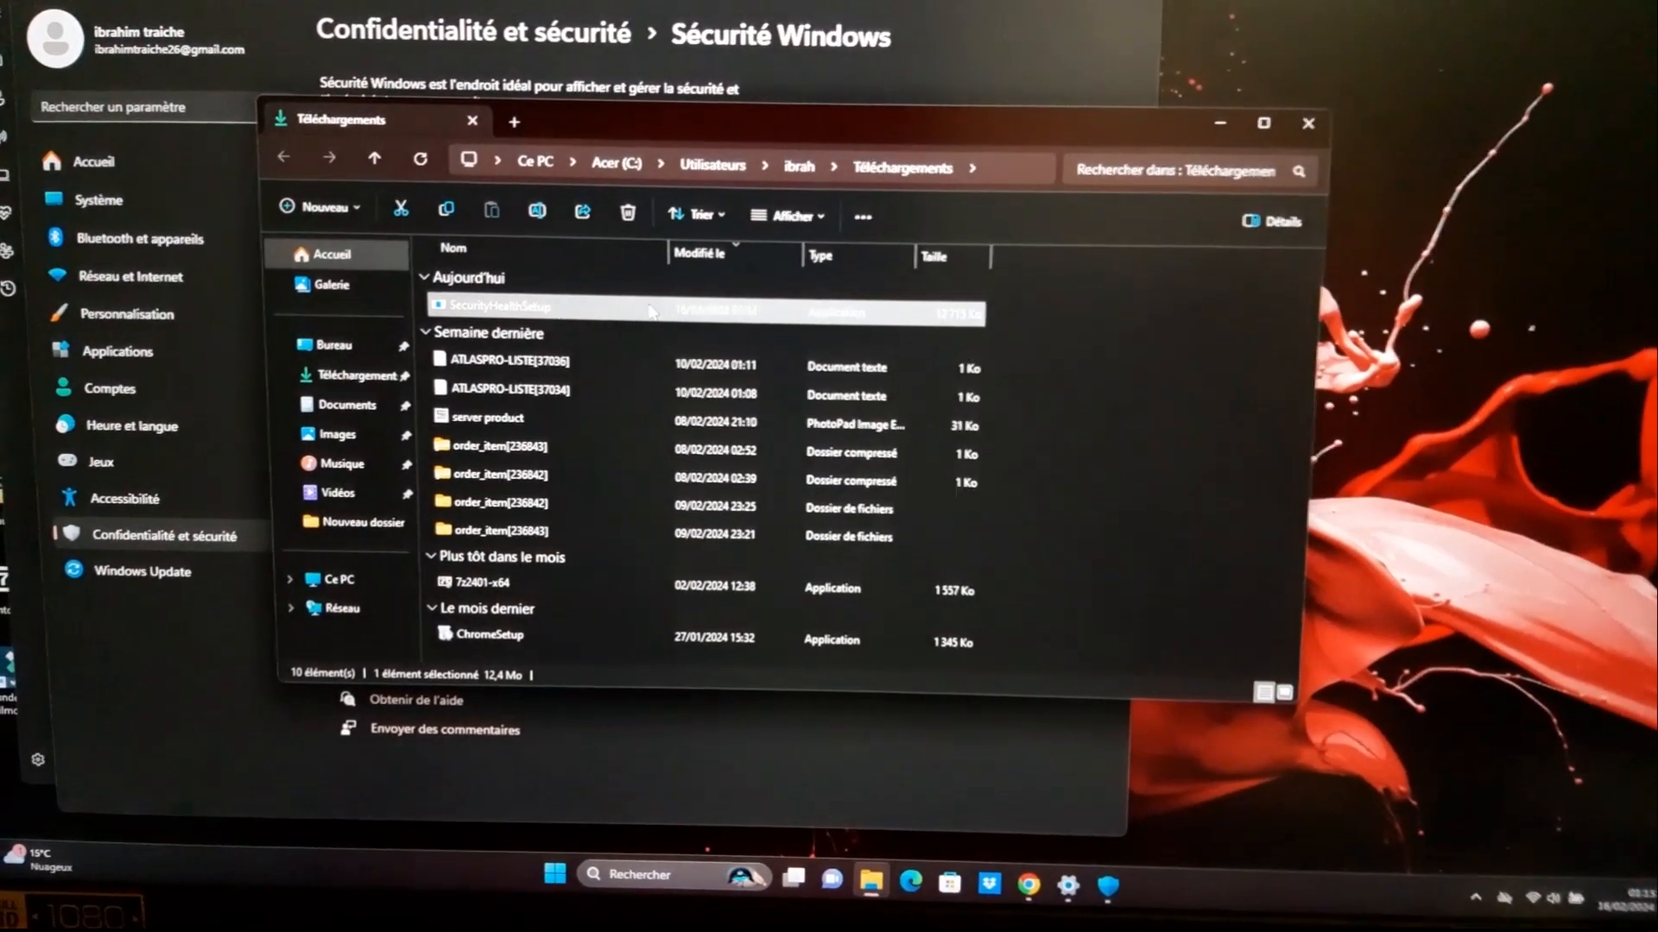
Launch SecurityHealthSetup.exe from the Downloads folder.
right_click(498, 305)
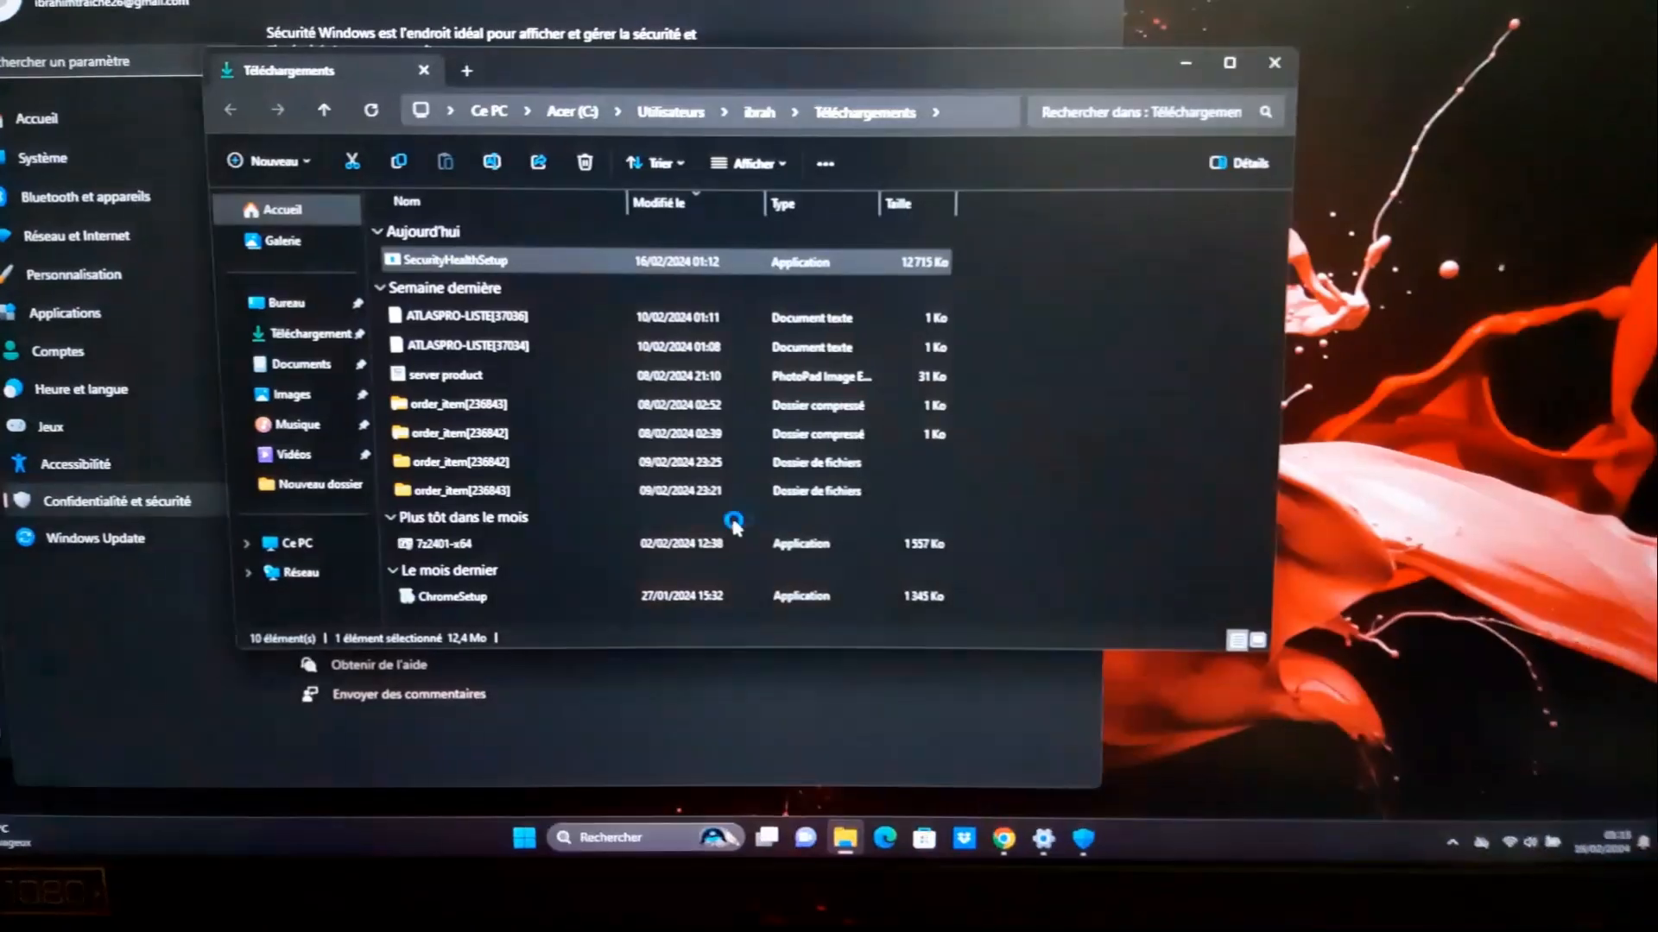
double_click(454, 261)
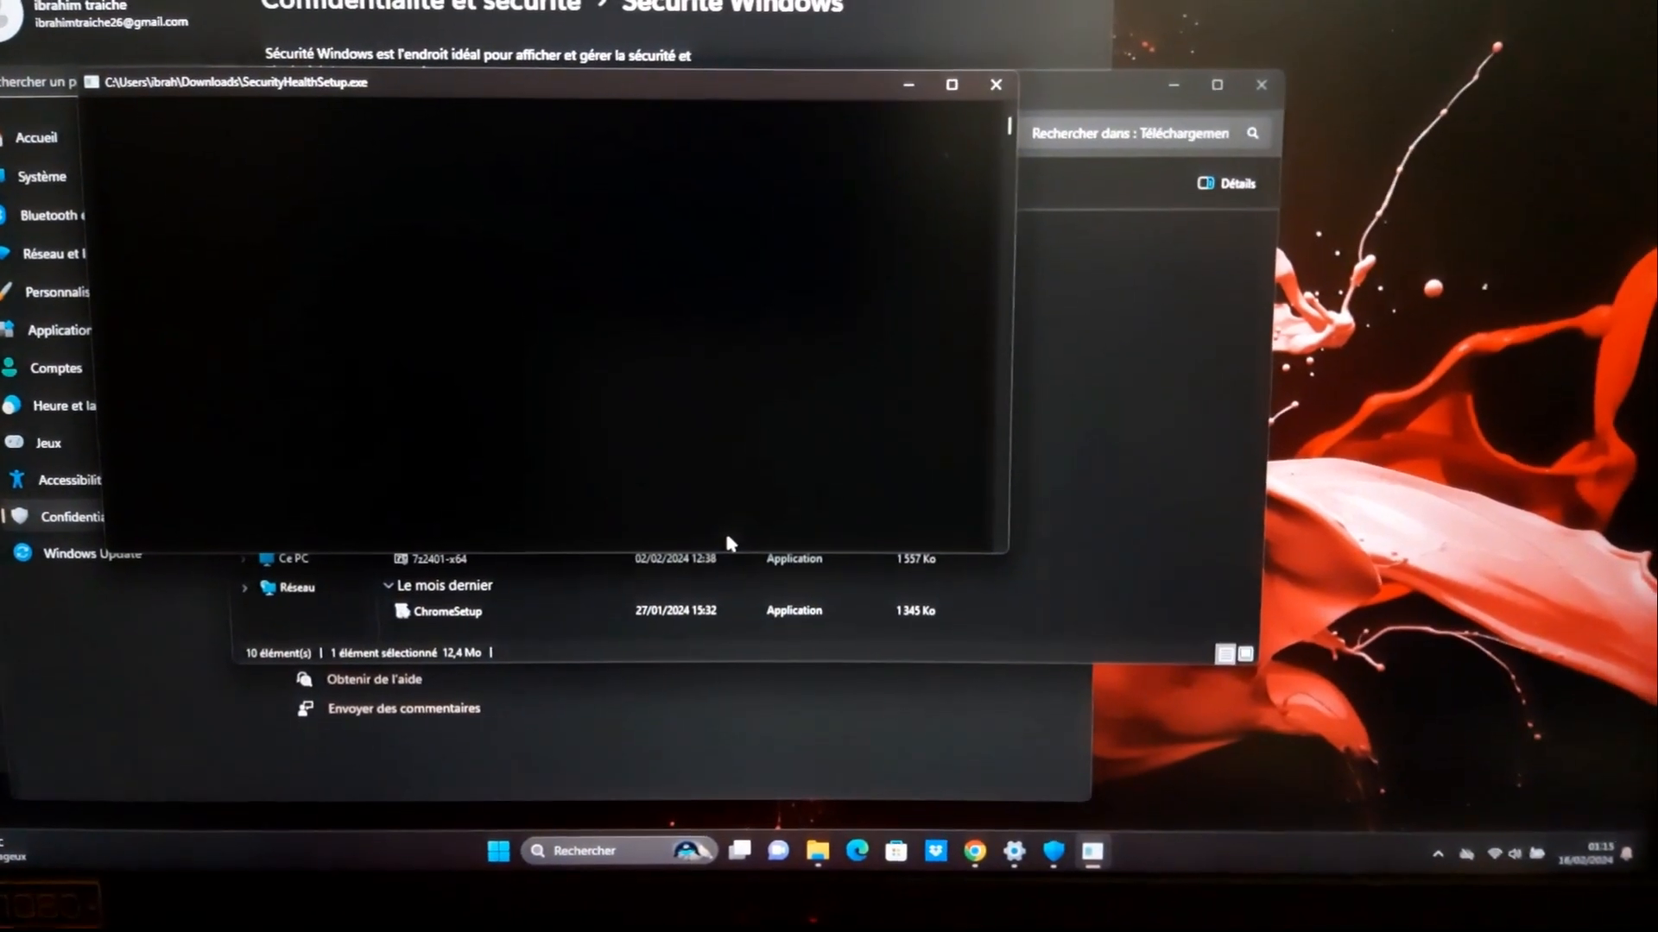
click(994, 85)
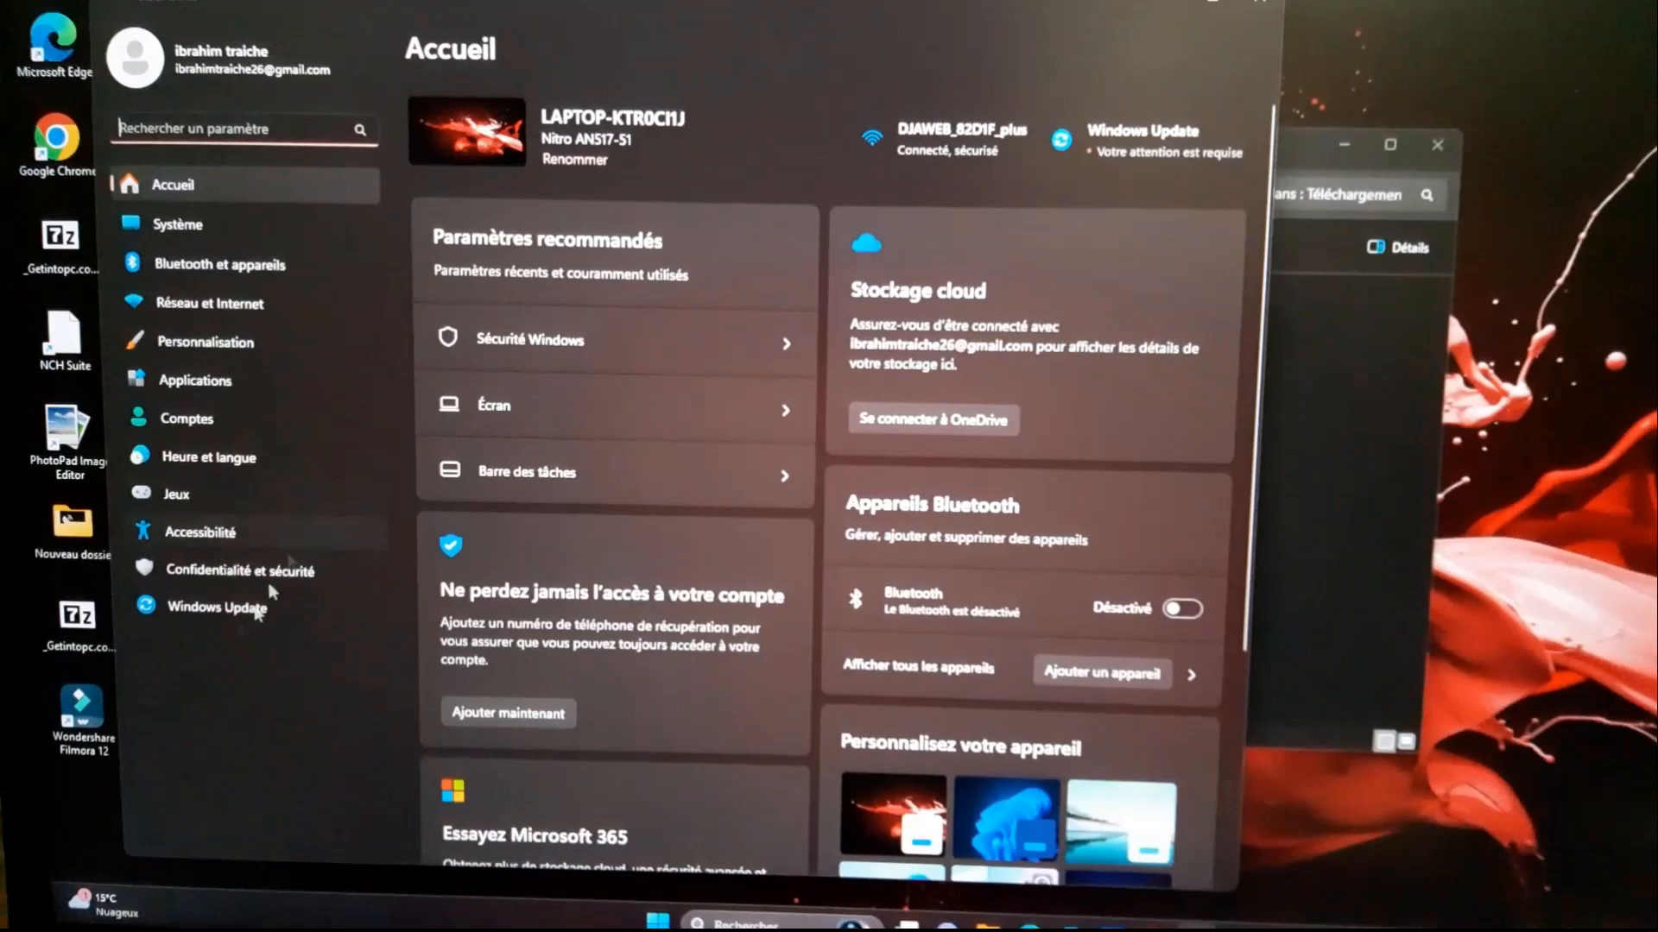
Reopen Windows Security via 'Ouvrir Sécurité Windows' and enter a protection area unrestricted.
click(240, 569)
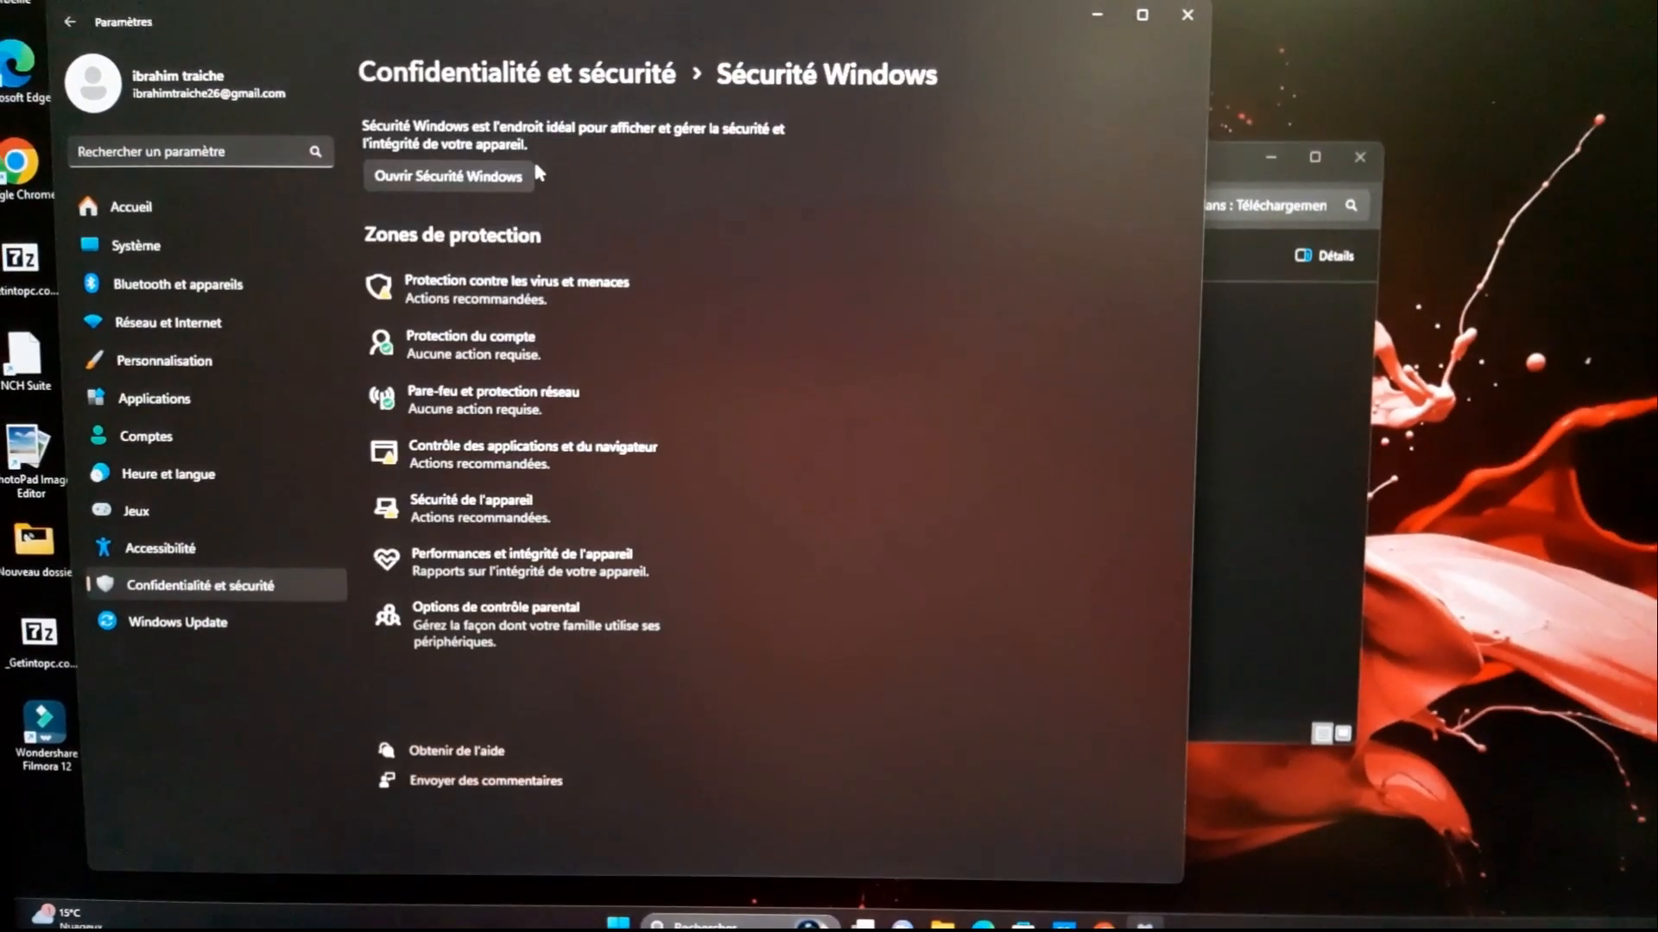
click(1186, 15)
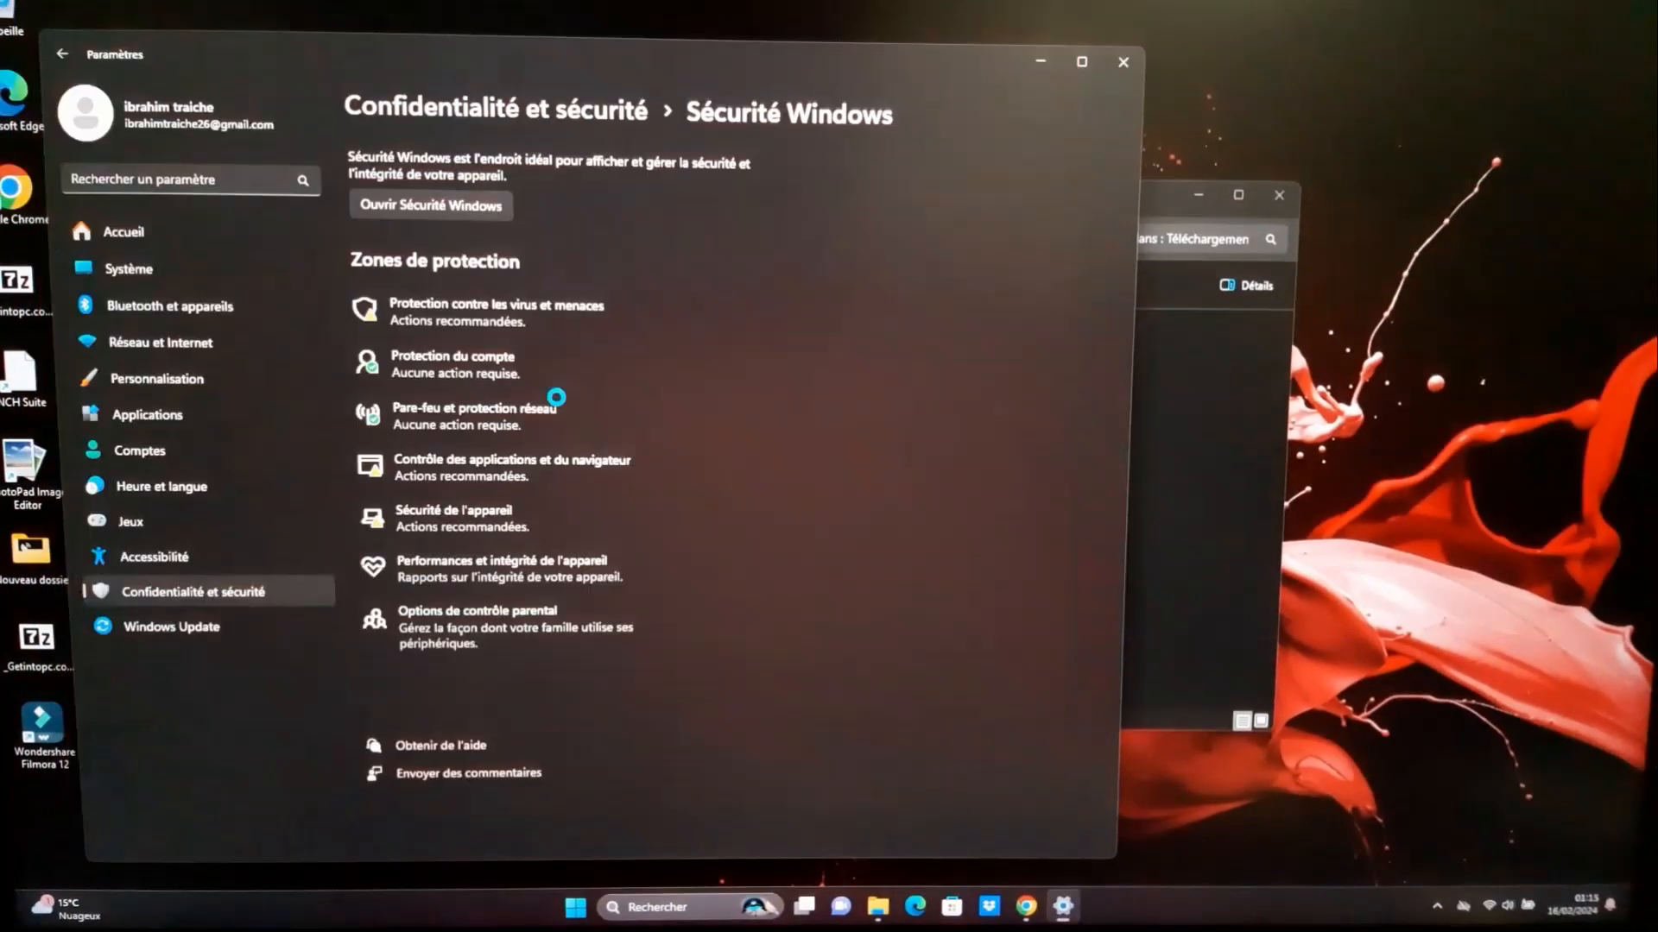
click(430, 203)
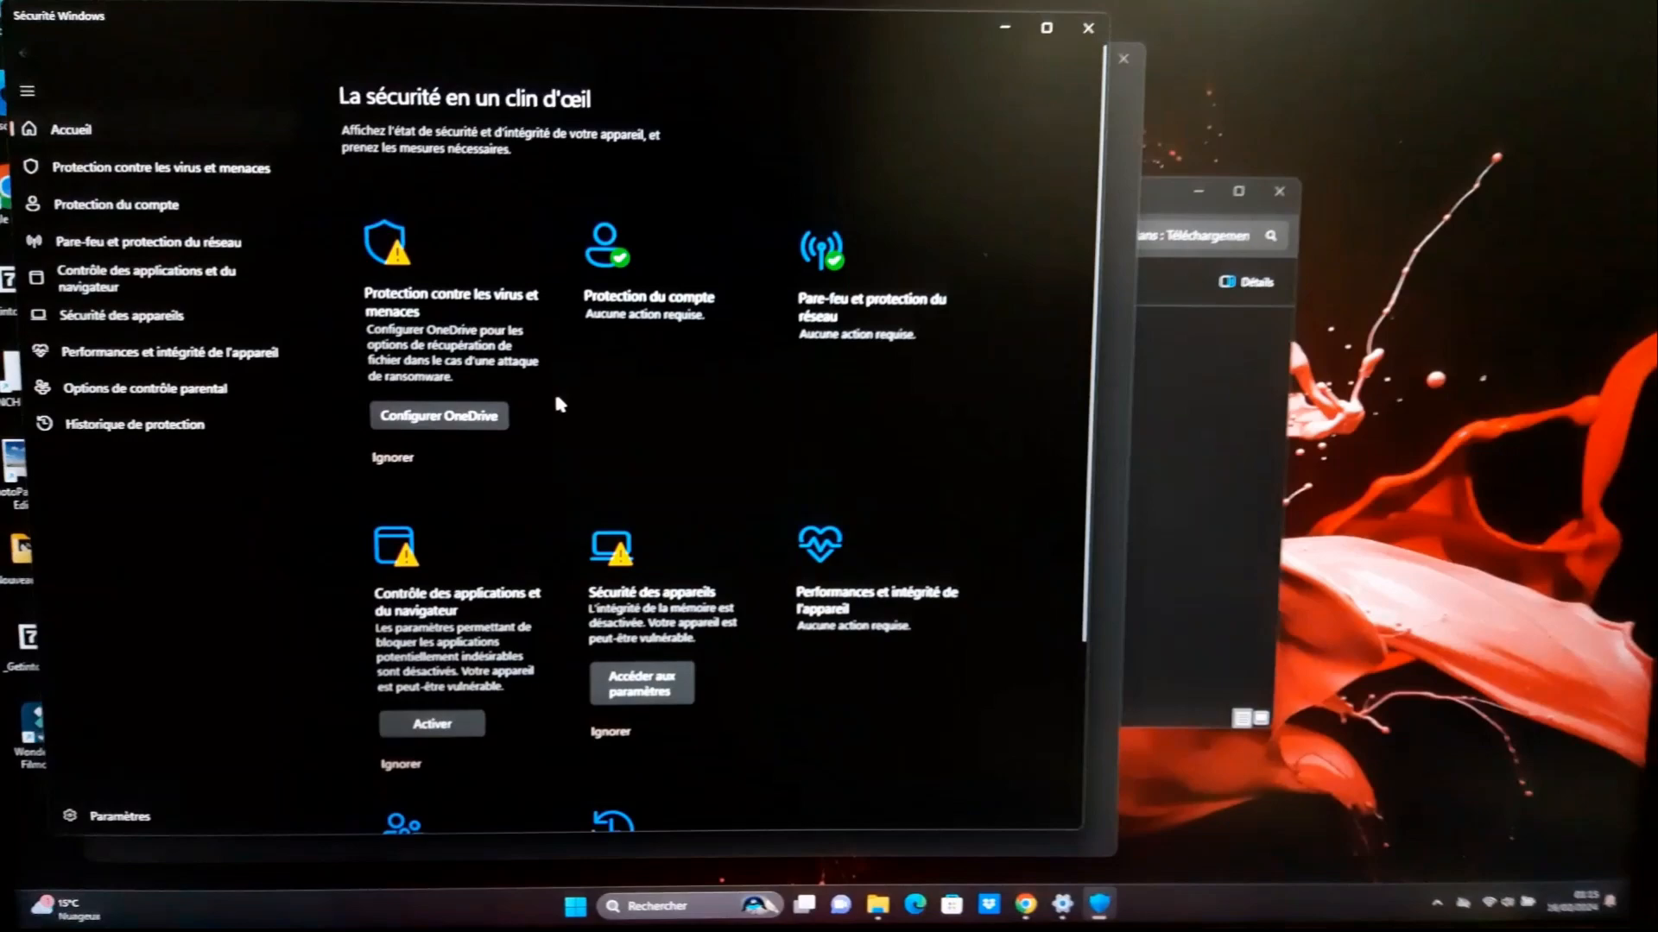